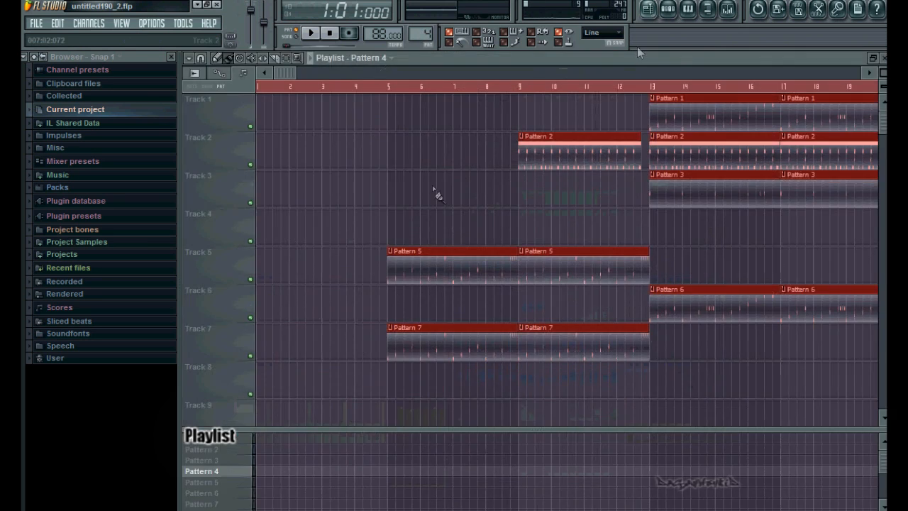
Step: Place a Pattern 4 clip at bar 1 of Track 1 in the playlist
{"action": "left_click", "coordinate": [281, 110]}
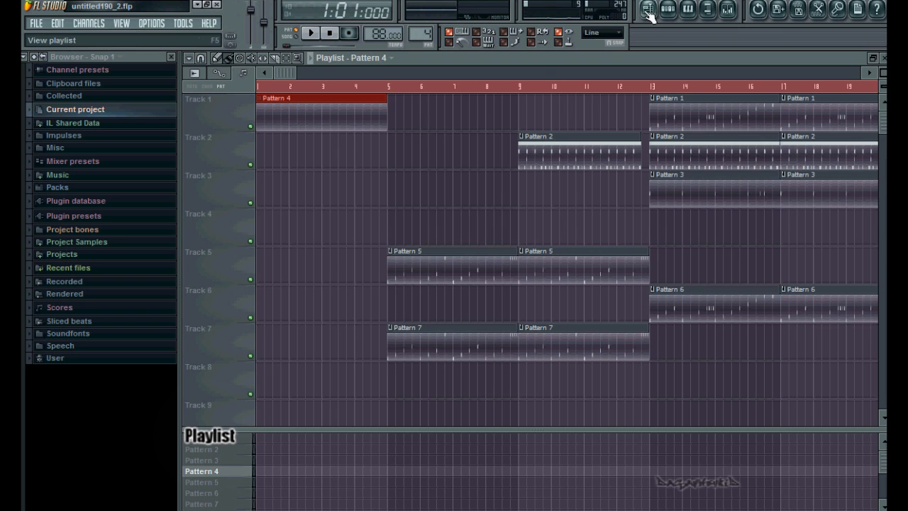
Step: Arm recording, play and perform Fruity Slicer notes for four bars, then stop
{"action": "left_click", "coordinate": [347, 33]}
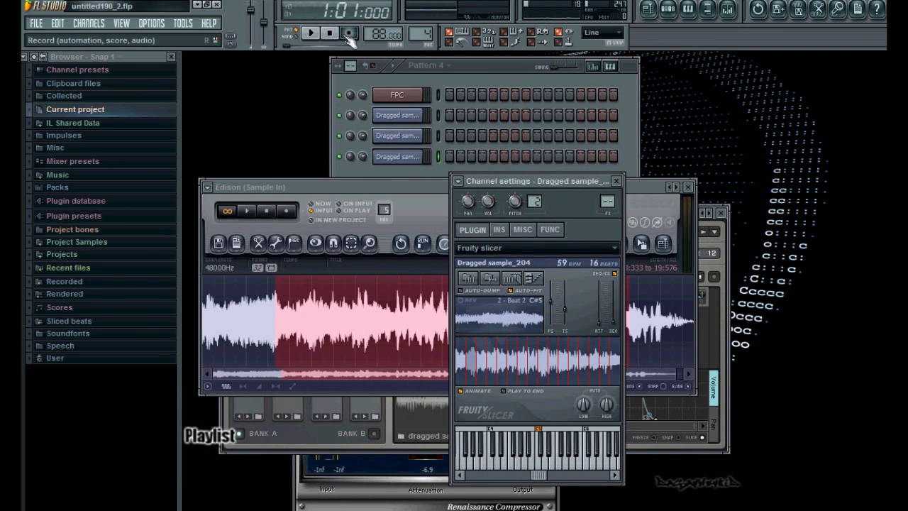
{"action": "left_click", "coordinate": [349, 33]}
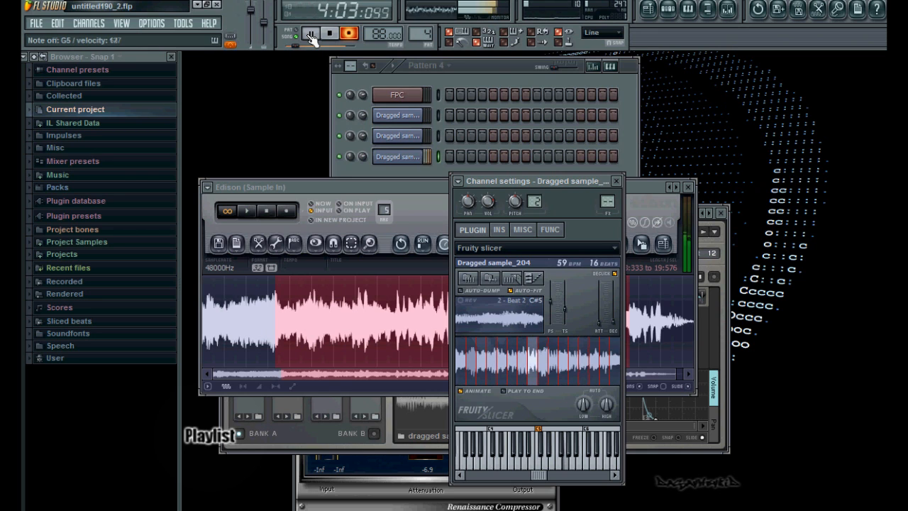
{"action": "left_click", "coordinate": [329, 33]}
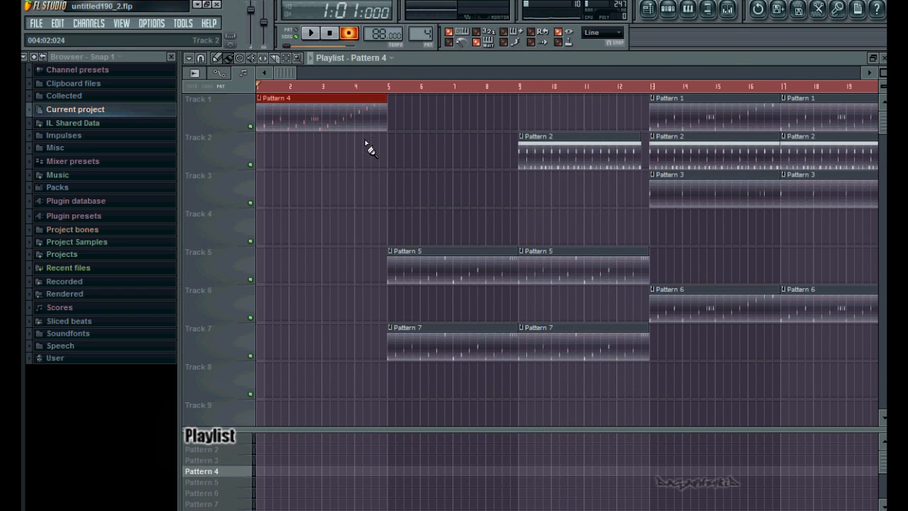
{"action": "left_click", "coordinate": [309, 33]}
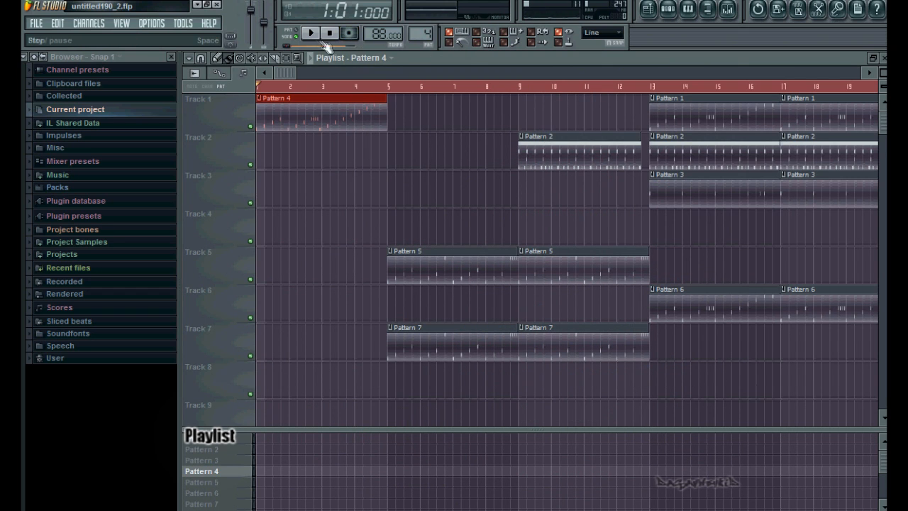
{"action": "left_click", "coordinate": [309, 33]}
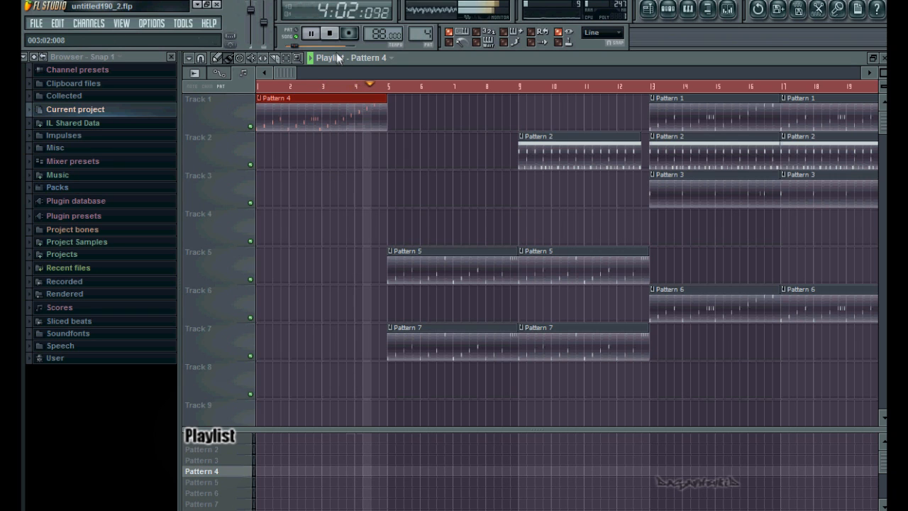
{"action": "left_click", "coordinate": [329, 34]}
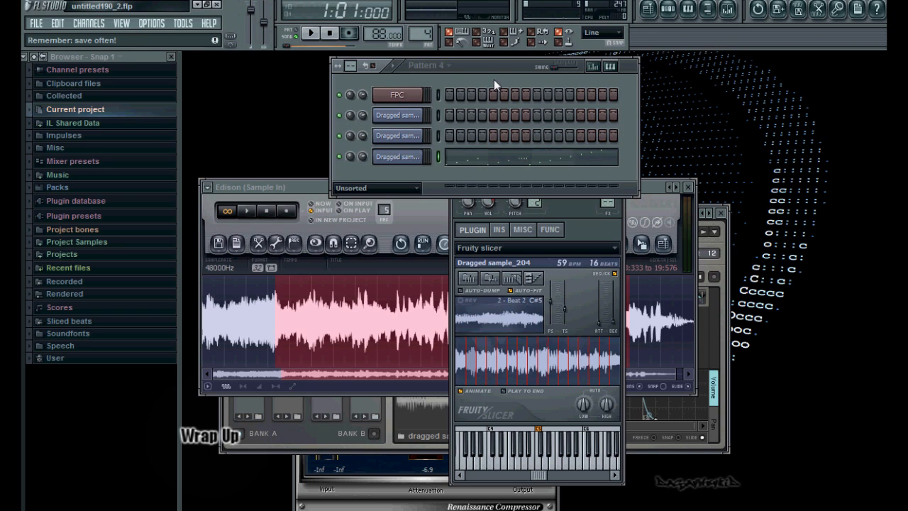
Step: Show the playlist in front of the Pattern 4, Edison and Fruity Slicer windows
{"action": "left_click", "coordinate": [647, 10]}
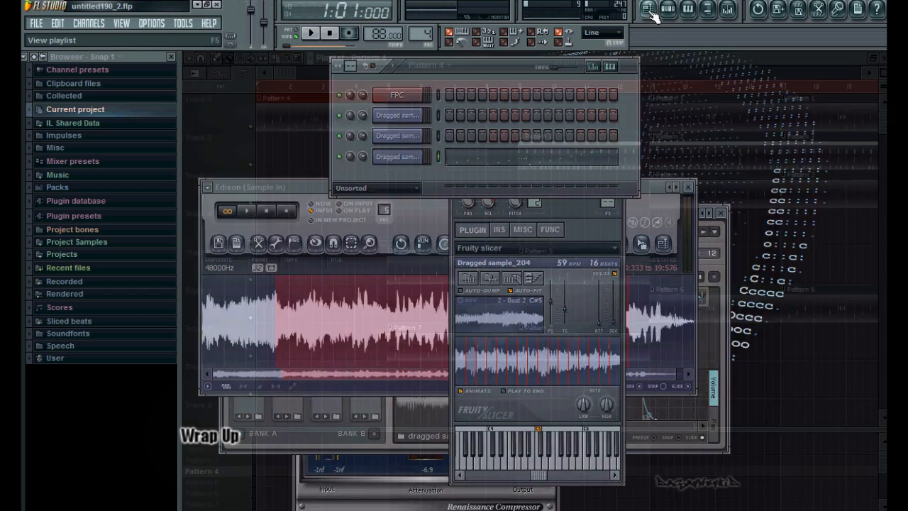